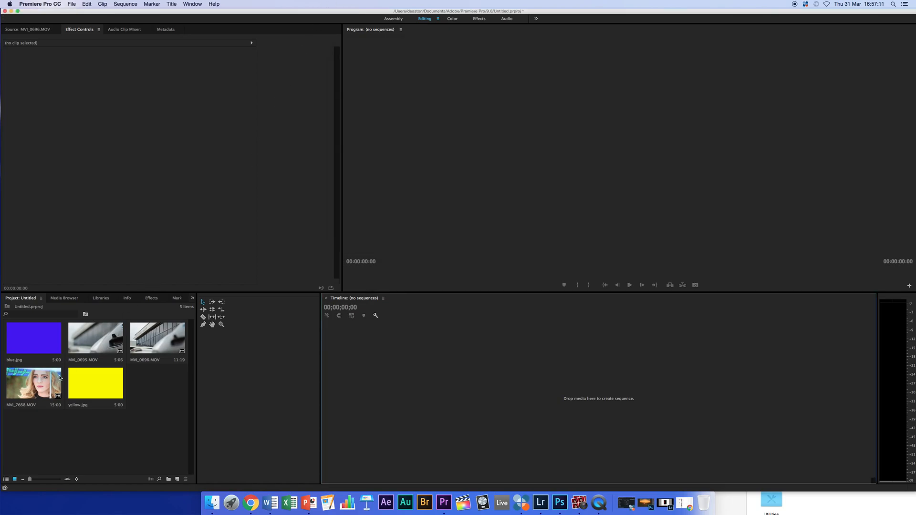
Preview MVI_0695.MOV in the Source Monitor, then load MVI_0696.MOV there
click(95, 339)
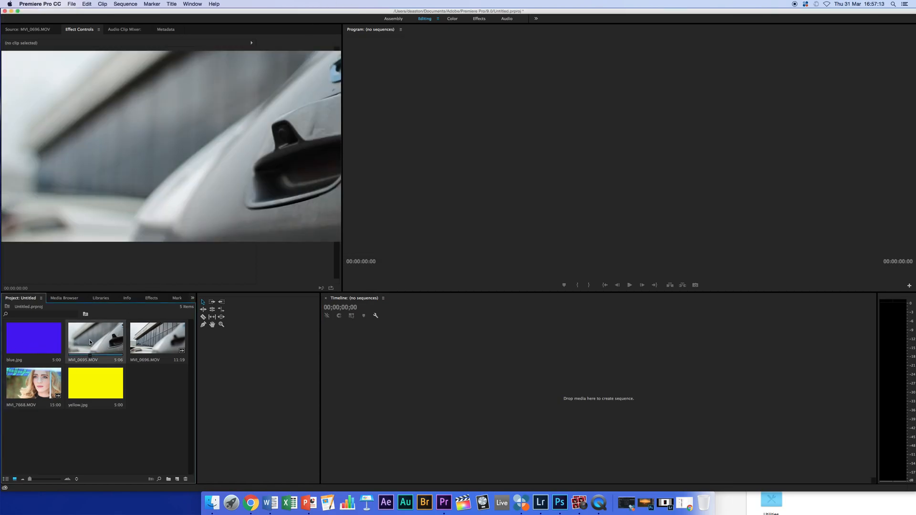
double_click(95, 338)
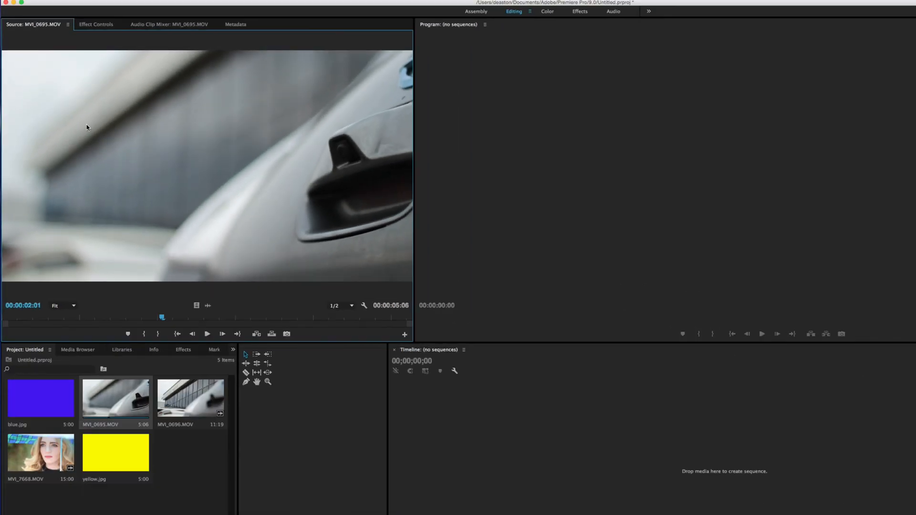
mouse_move(81, 130)
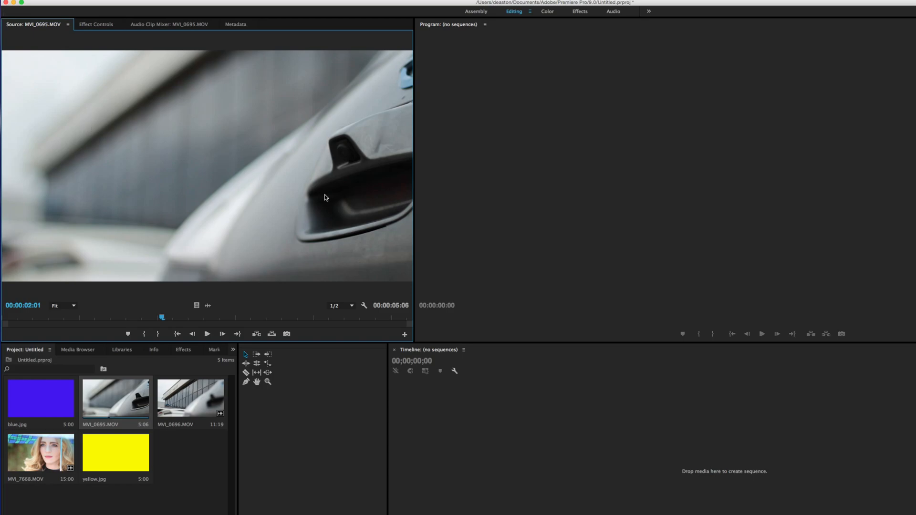
mouse_move(376, 157)
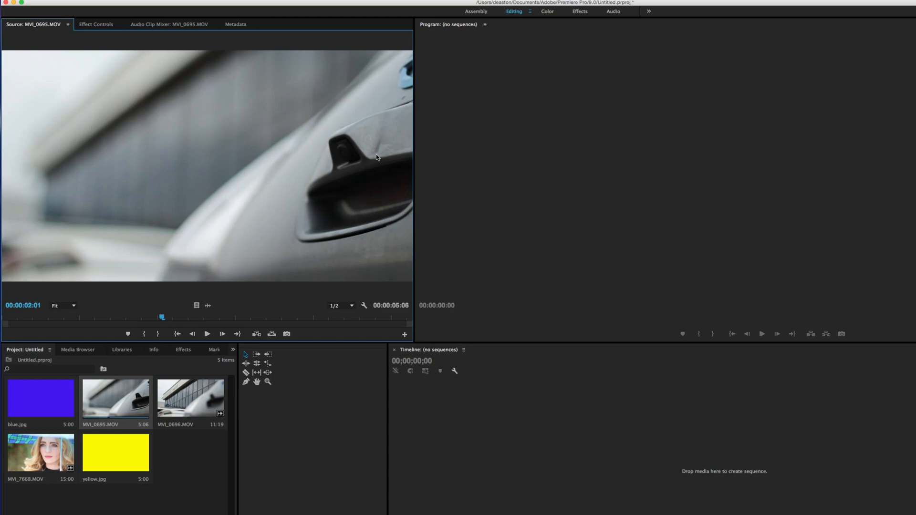
mouse_move(152, 214)
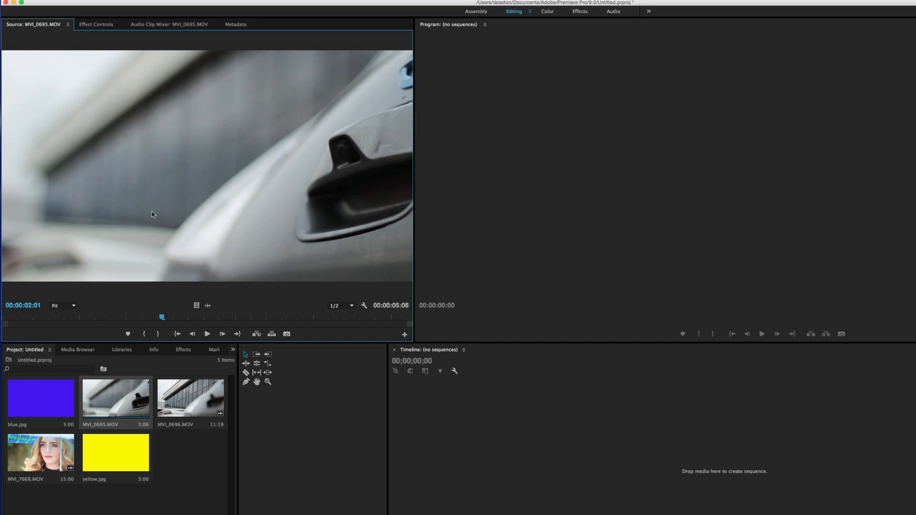
double_click(191, 399)
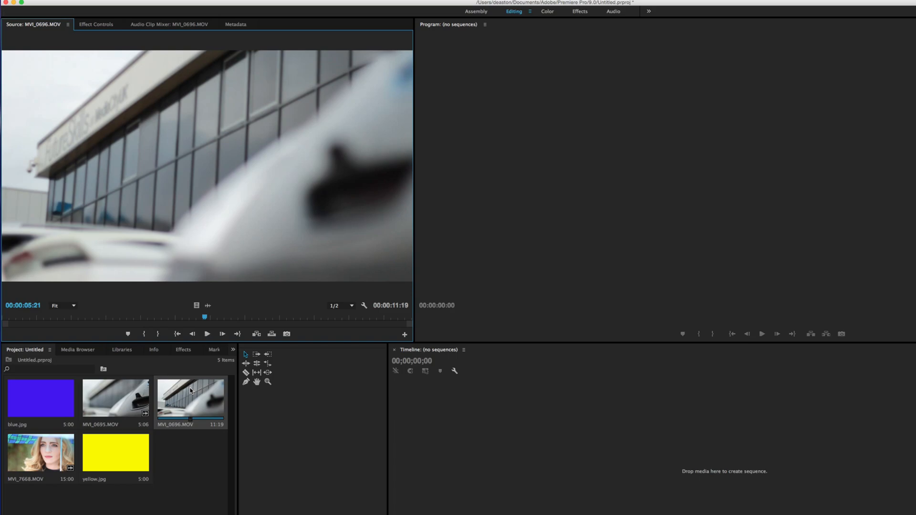
mouse_move(40, 191)
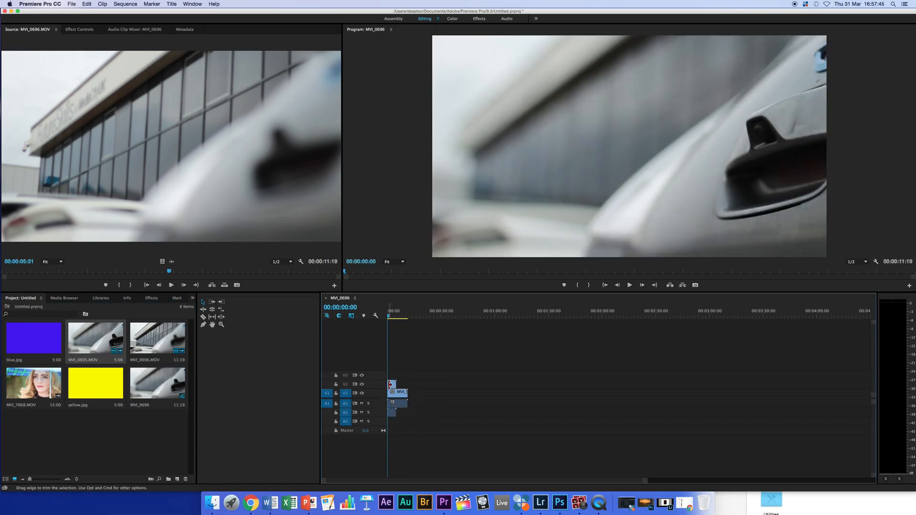
mouse_move(391, 393)
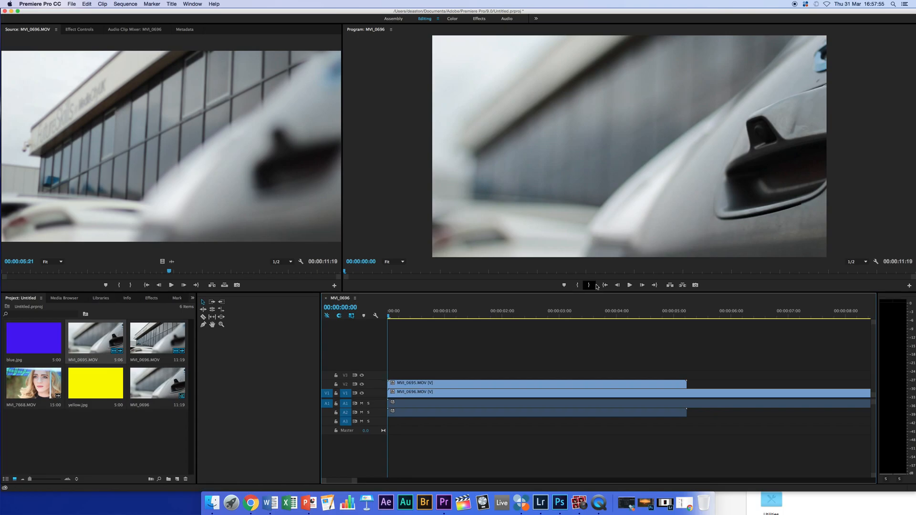
mouse_move(583, 270)
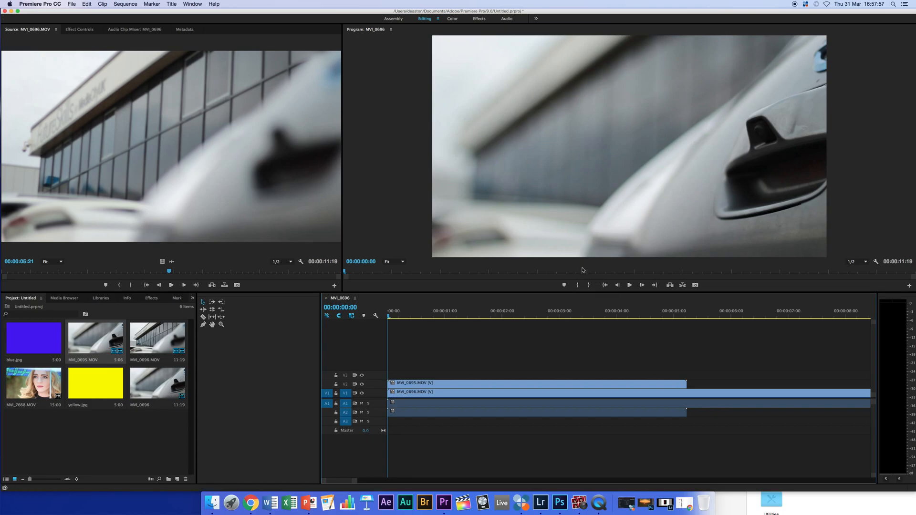
mouse_move(617, 227)
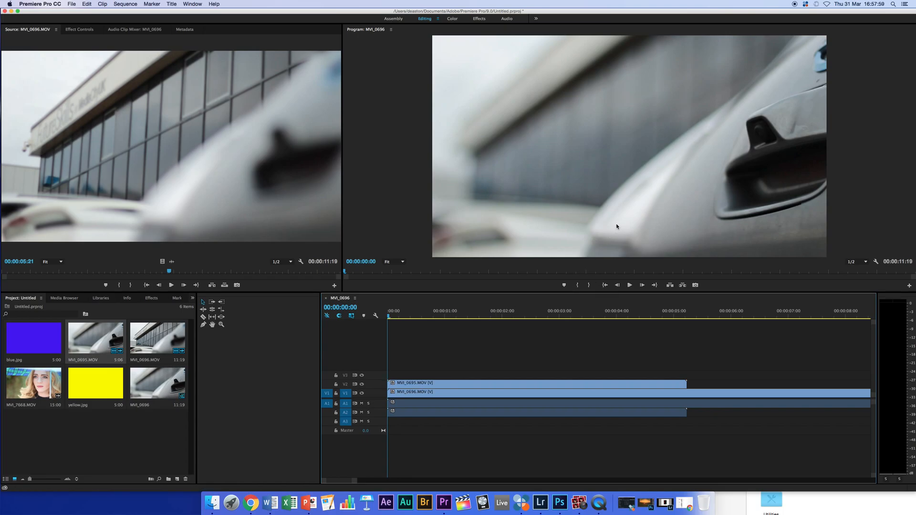
mouse_move(566, 160)
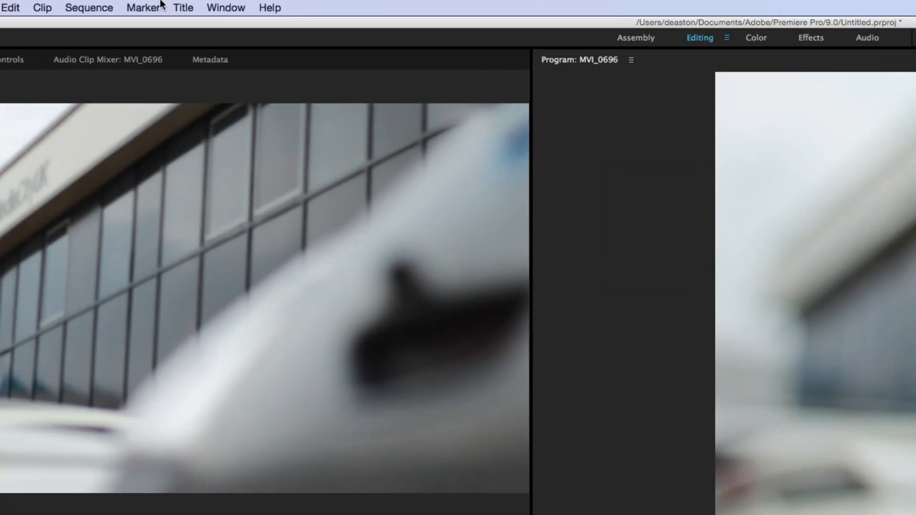
Create a default still title at 1920x1080, 25fps, named Title 03
click(183, 7)
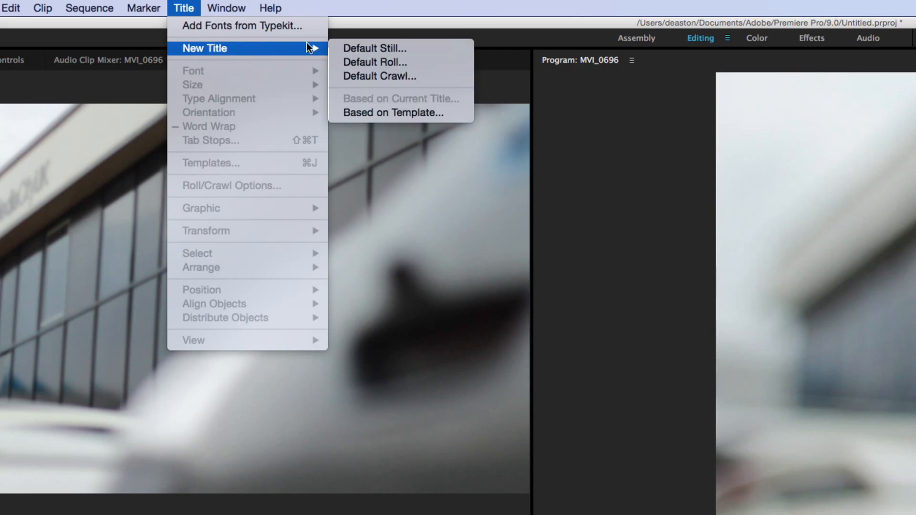
click(375, 48)
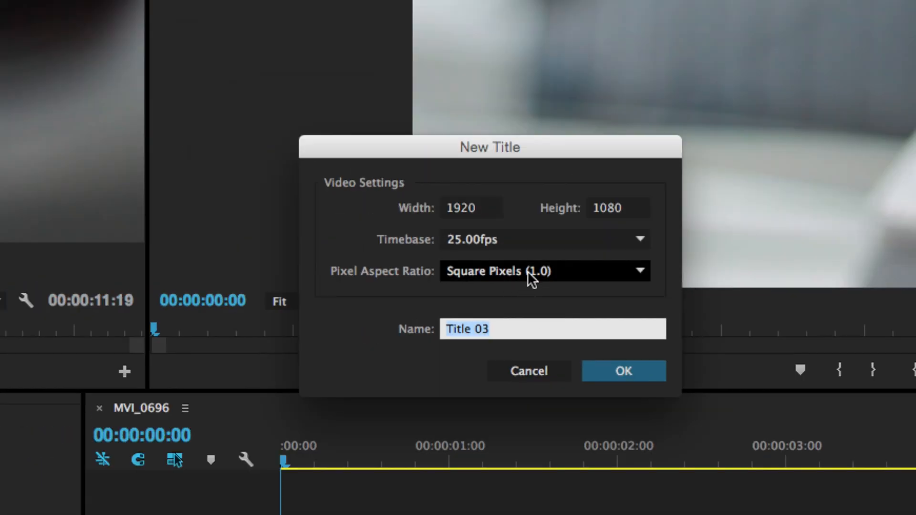
click(623, 371)
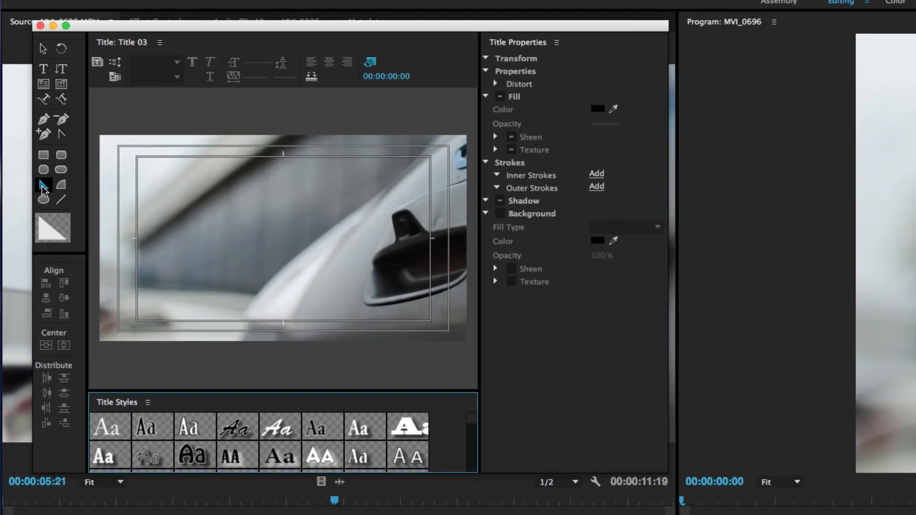
mouse_move(42, 186)
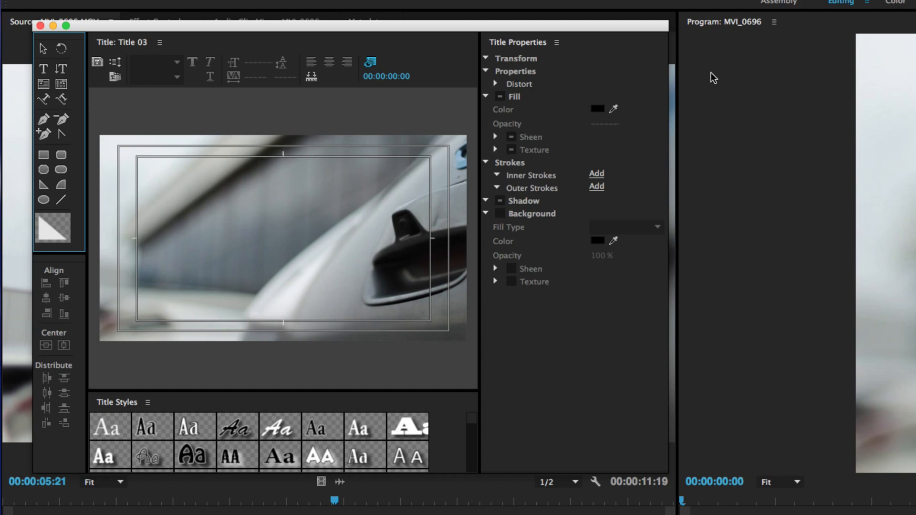
mouse_move(87, 374)
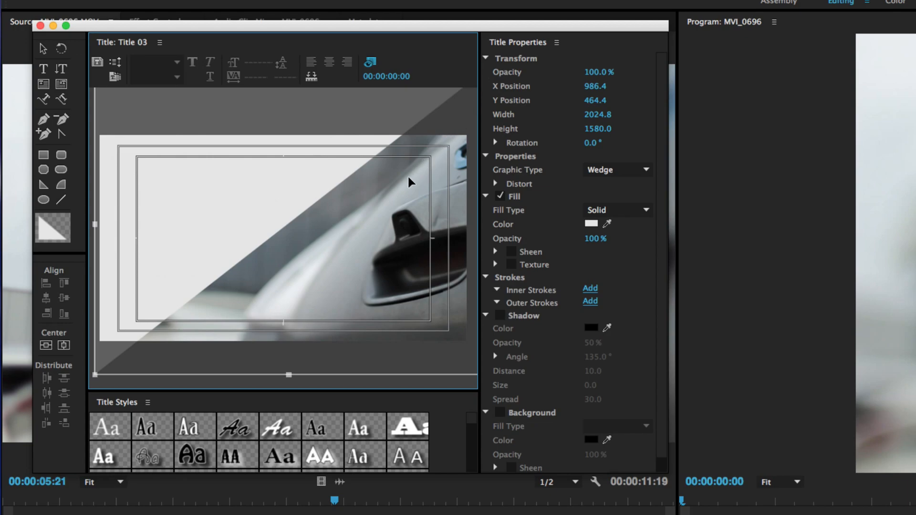
mouse_move(268, 324)
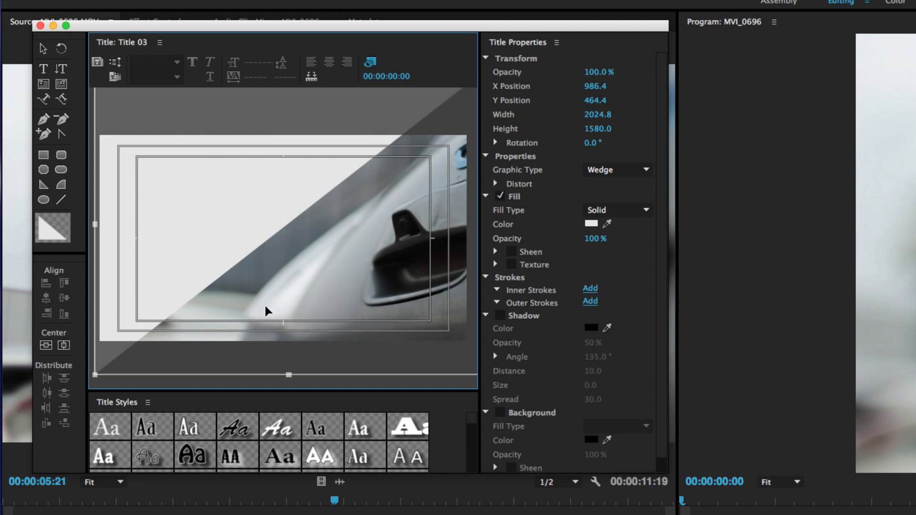
mouse_move(244, 306)
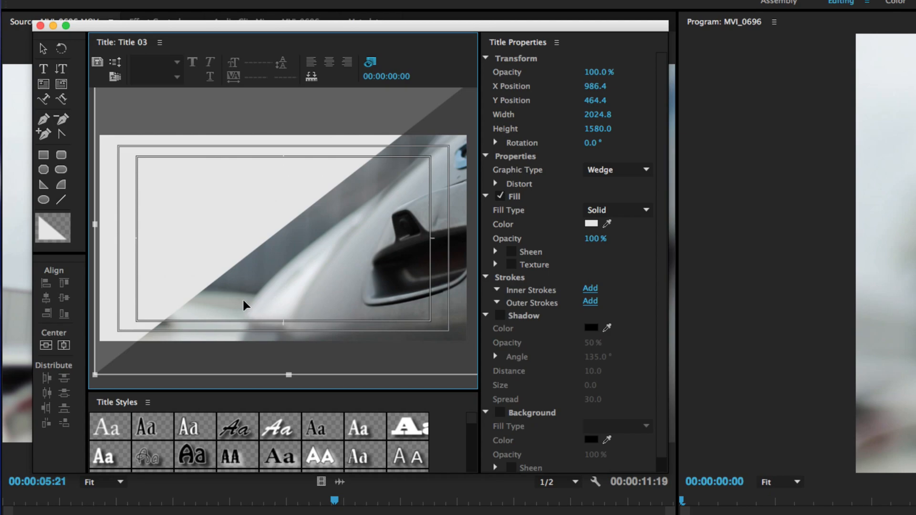
mouse_move(25, 34)
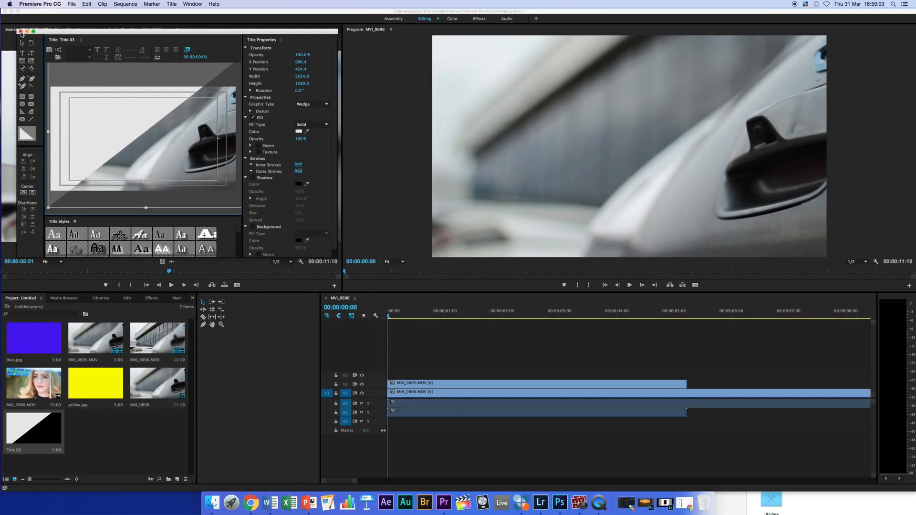
Drag Title 03 onto the V3 track above MVI_0695 and MVI_0696
click(21, 31)
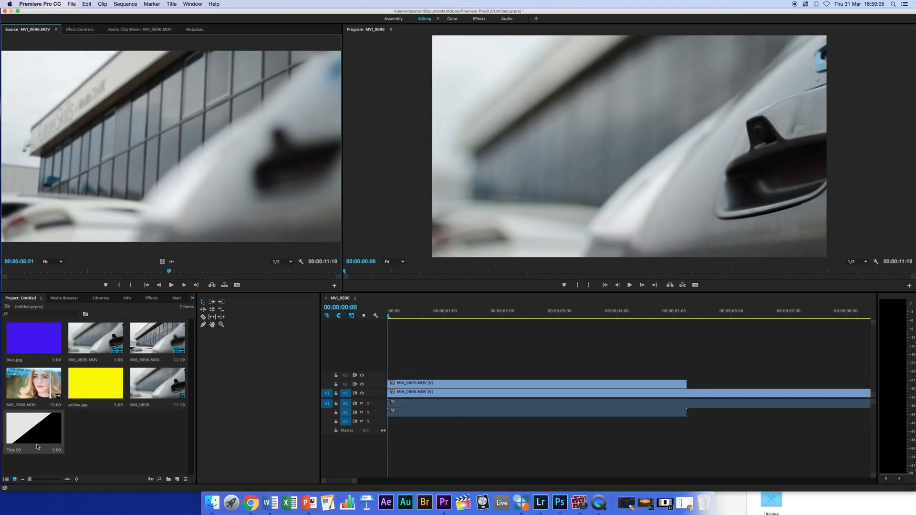
drag(34, 427, 526, 375)
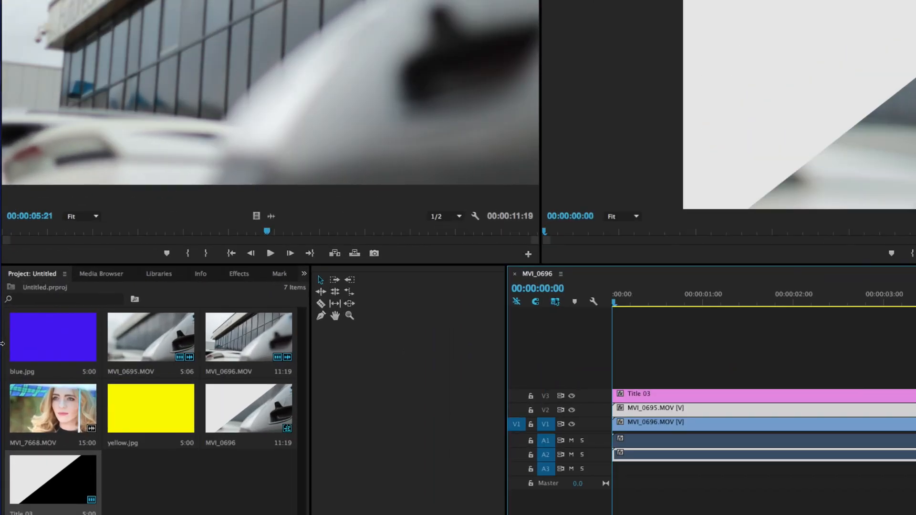
Show the Effects panel and scroll to Video Effects > Keying
click(239, 274)
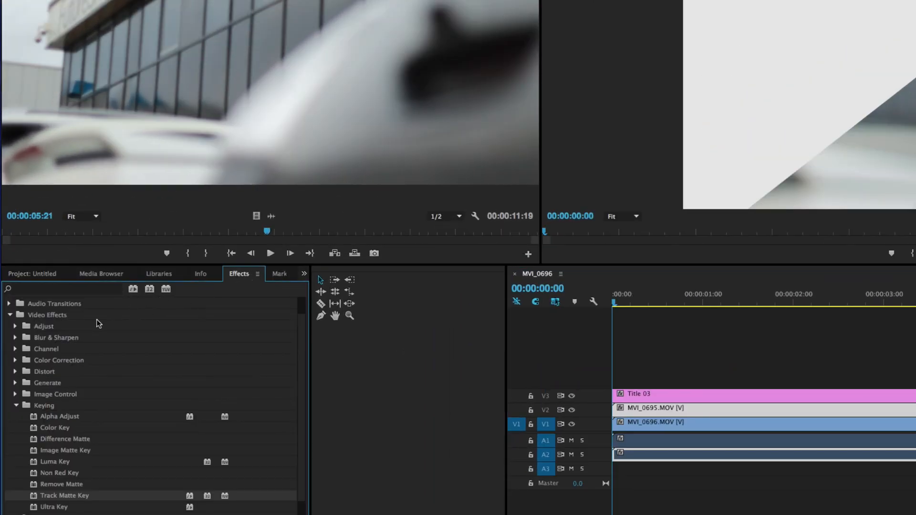
scroll(down, 3)
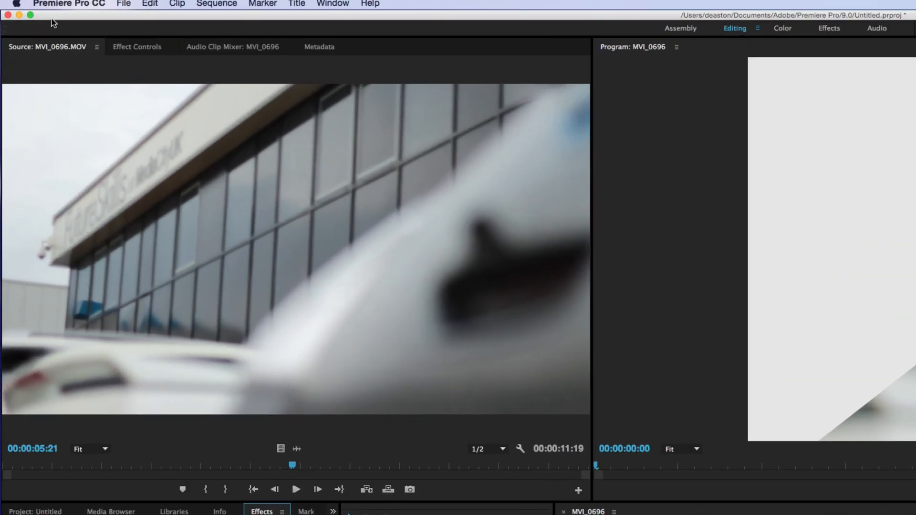
Set MVI_0695's Track Matte Key matte to Video 3 with Reverse enabled
click(138, 47)
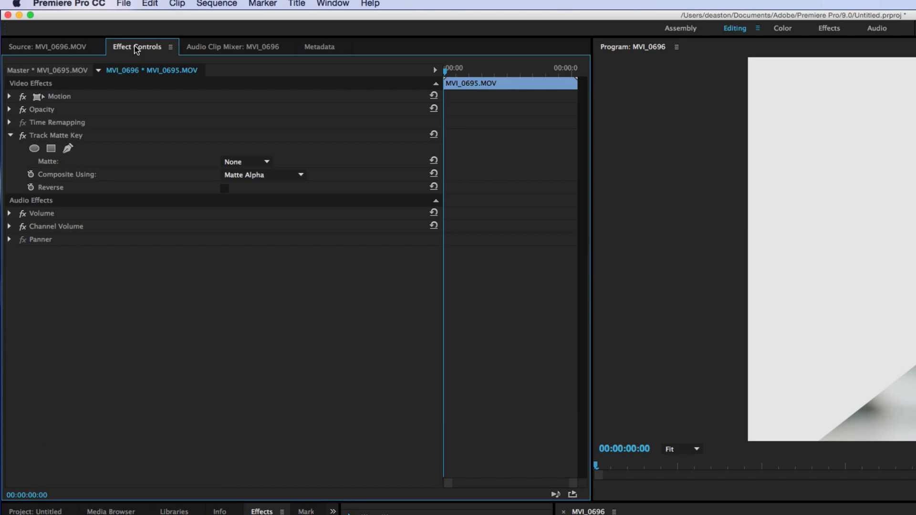
mouse_move(82, 140)
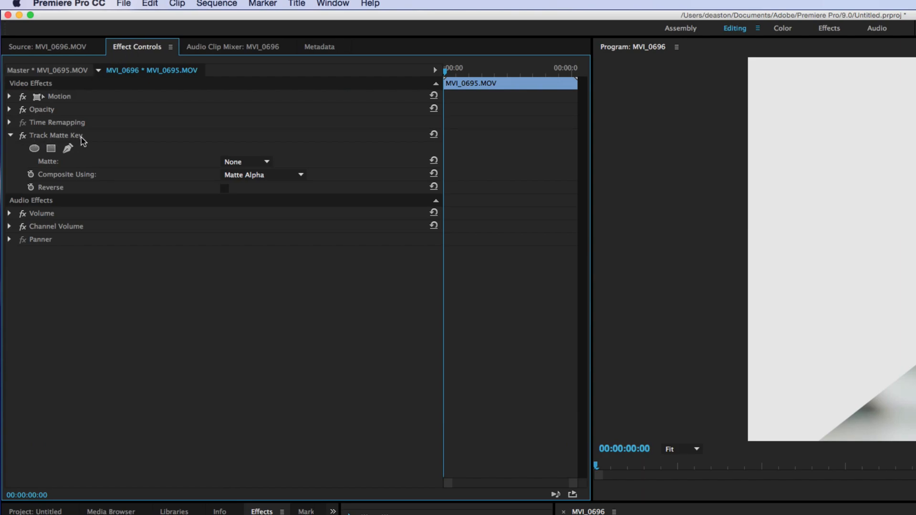
mouse_move(194, 151)
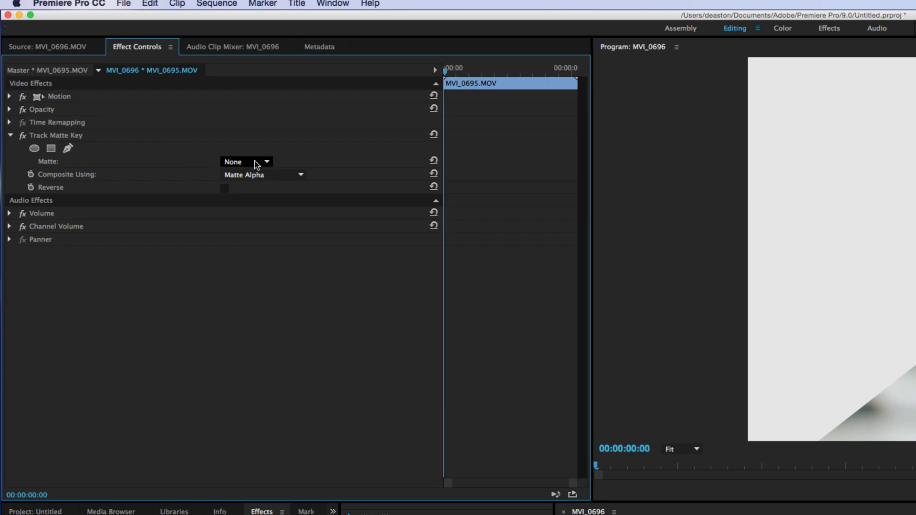
mouse_move(251, 165)
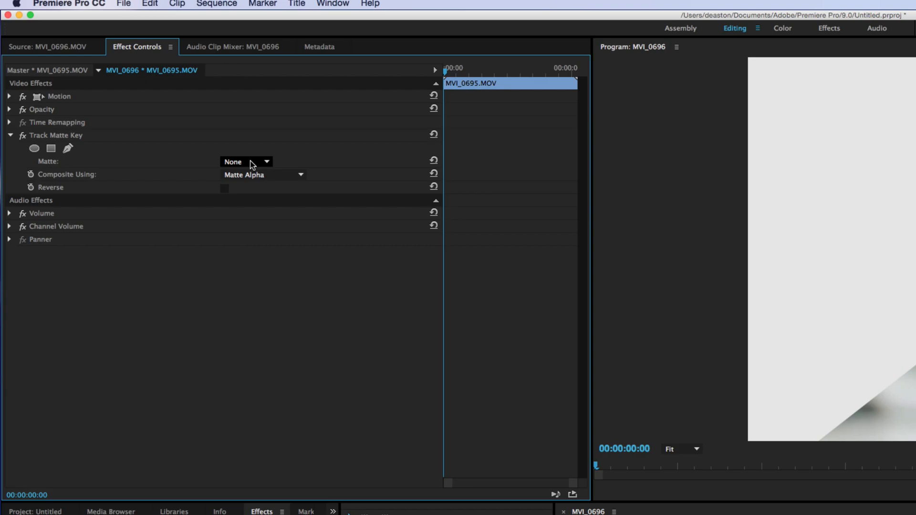
click(266, 162)
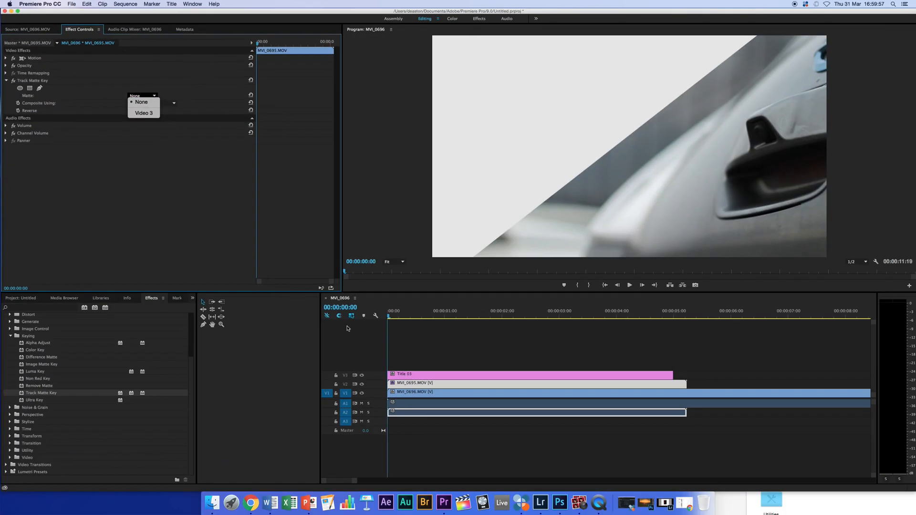
mouse_move(143, 113)
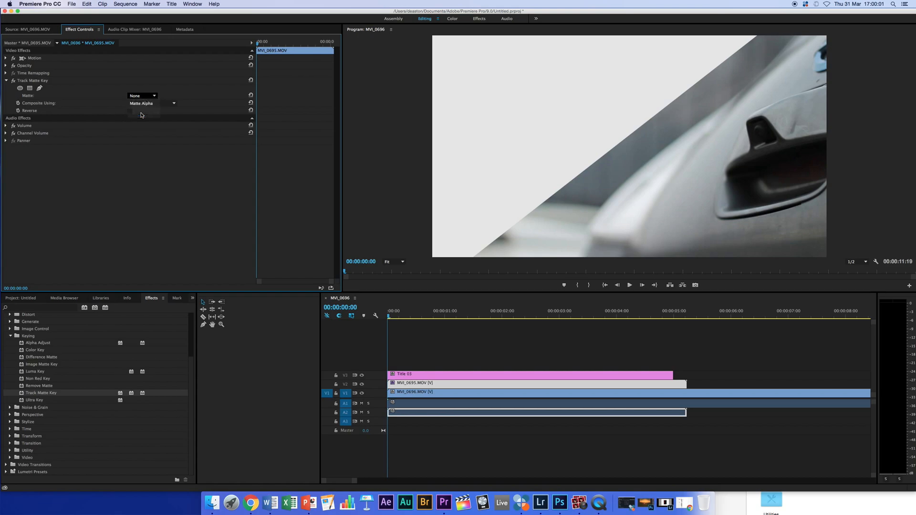
click(141, 95)
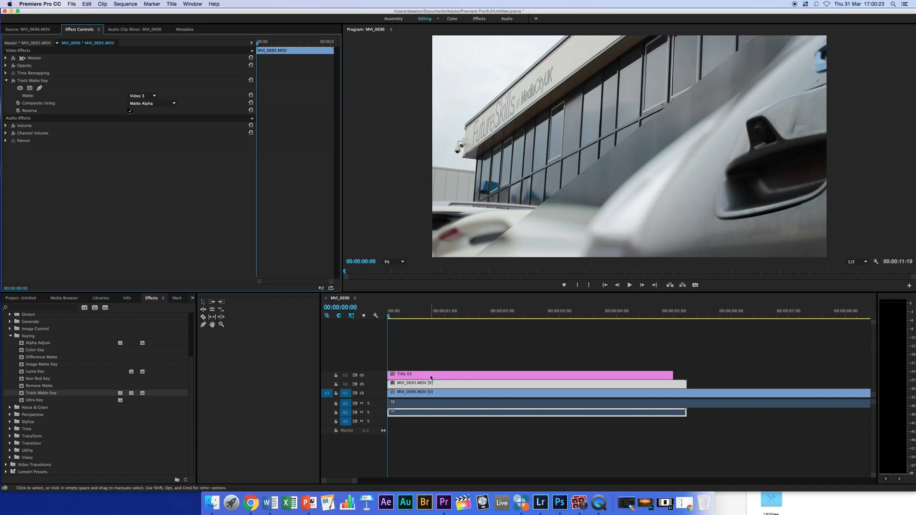
Select Title 03 and expand its Motion settings in Effect Controls
click(430, 373)
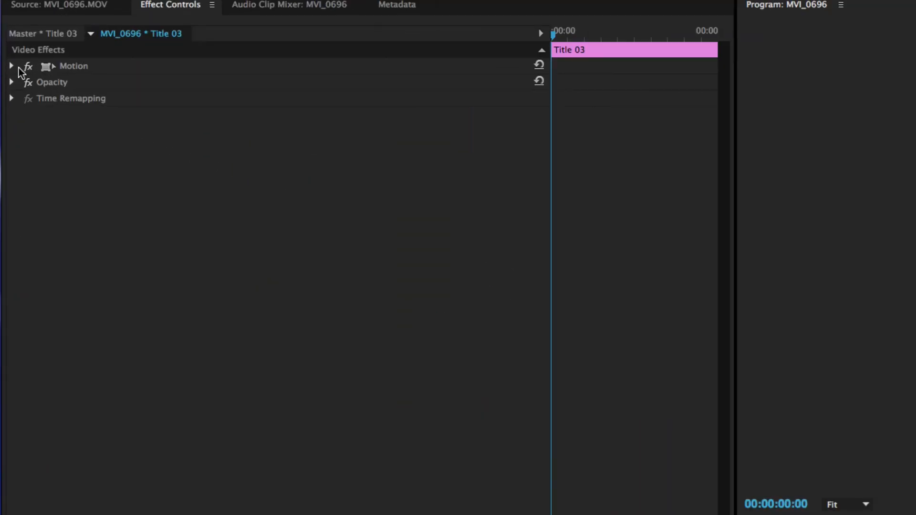
click(12, 66)
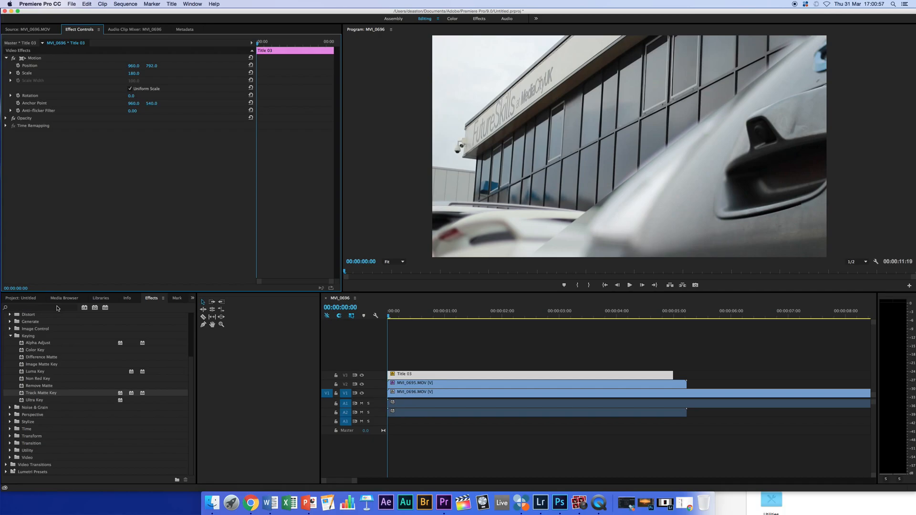
Search the Effects list for 'blur' to find Gaussian Blur
click(43, 308)
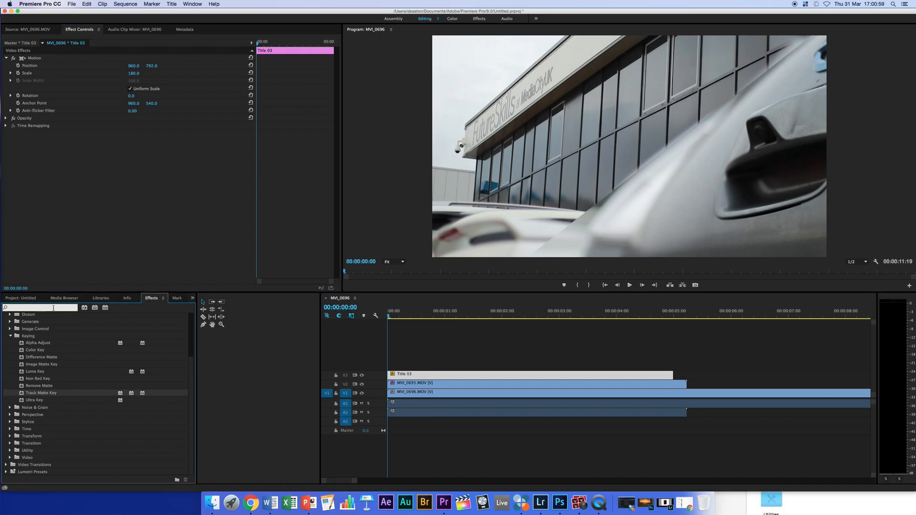
text(bl)
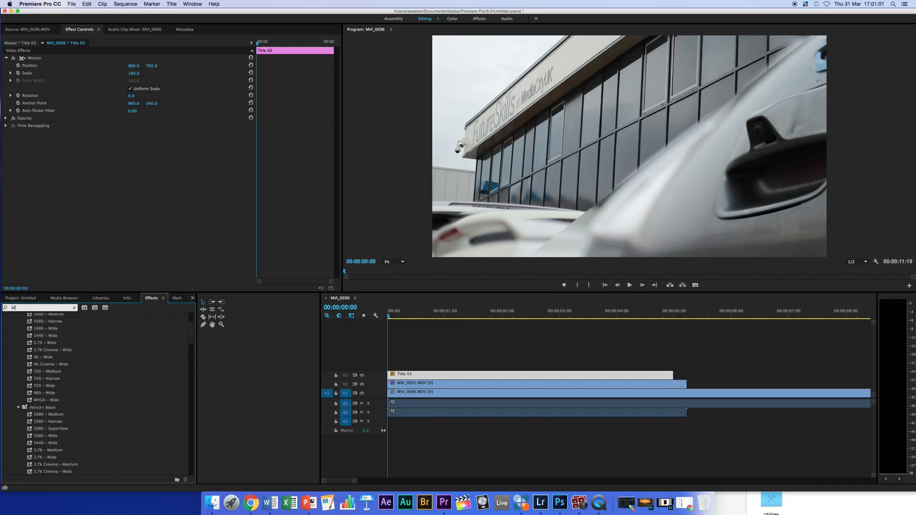
text(blur)
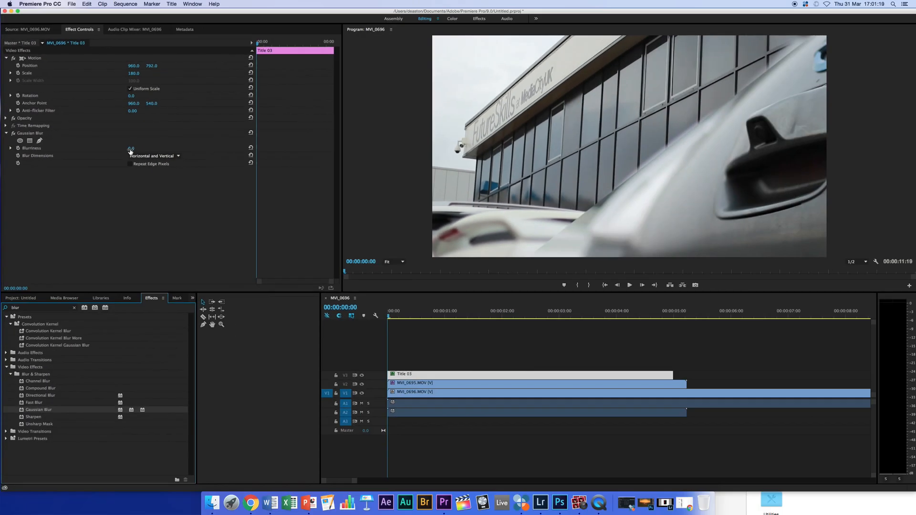
Scrub Gaussian Blur's Blurriness on Title 03, then enter 226.0
drag(131, 149, 132, 149)
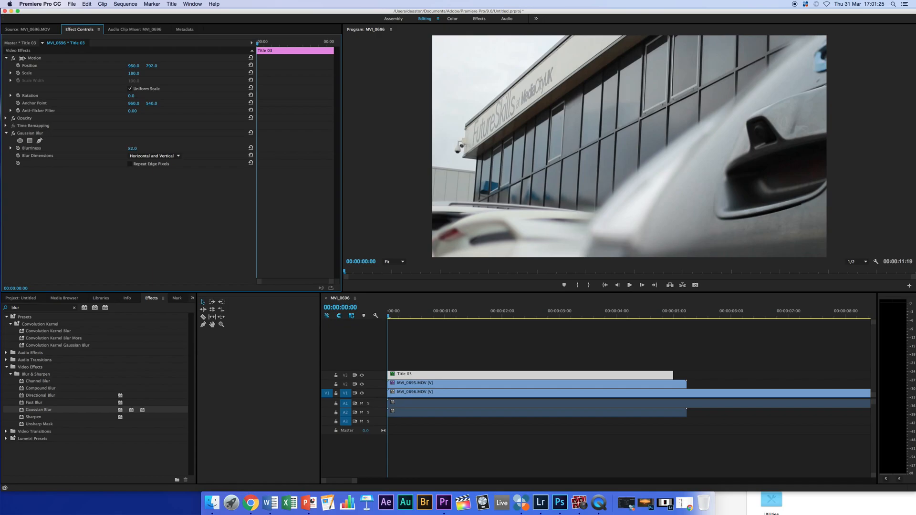
drag(132, 148, 137, 147)
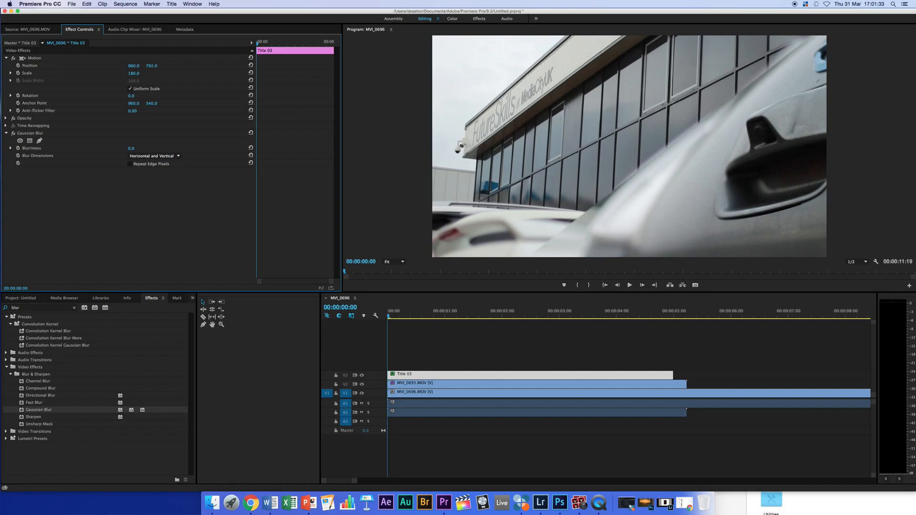
text(226.0)
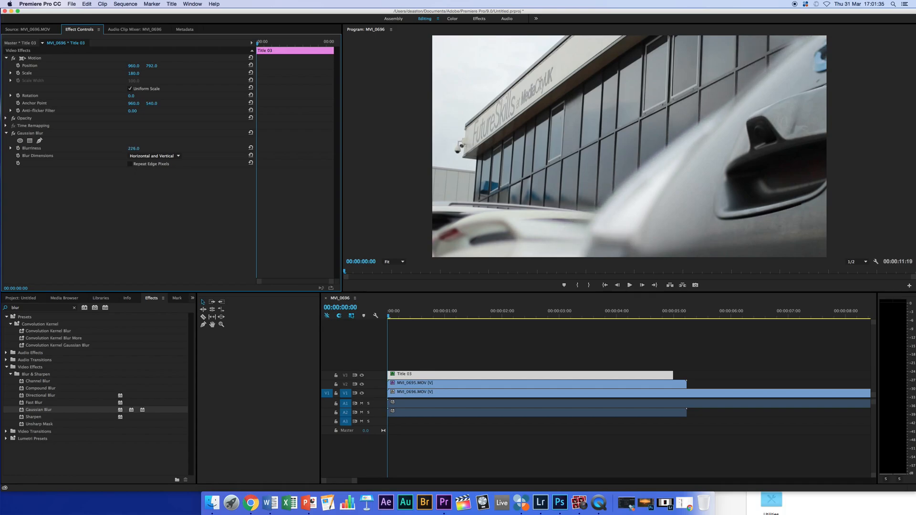